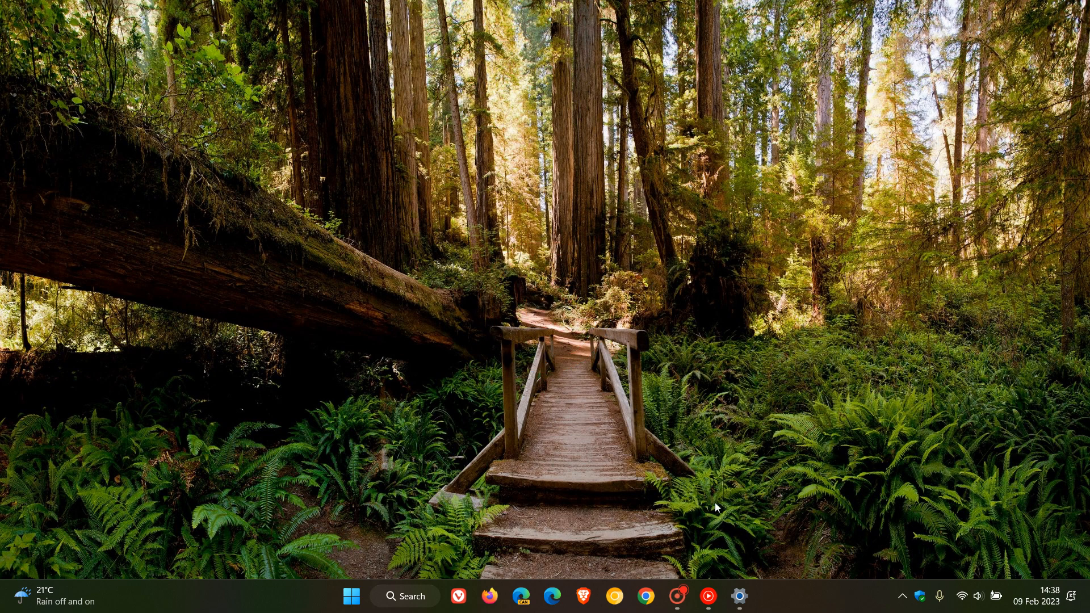
# Step: Search Windows for msdt and launch the Microsoft Support Diagnostic Tool
pyautogui.click(404, 596)
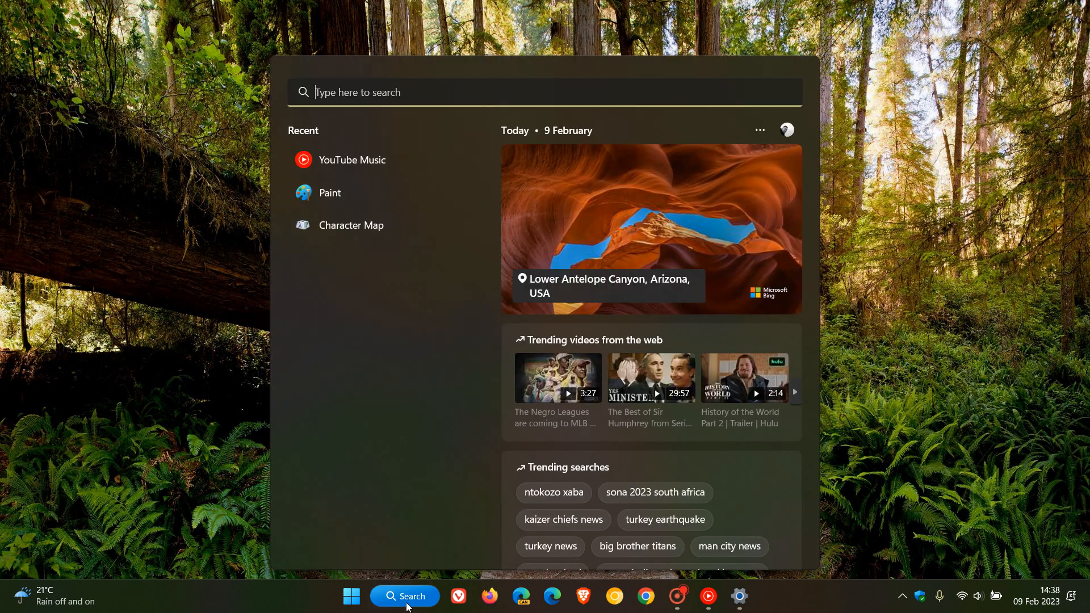
pyautogui.write('ms')
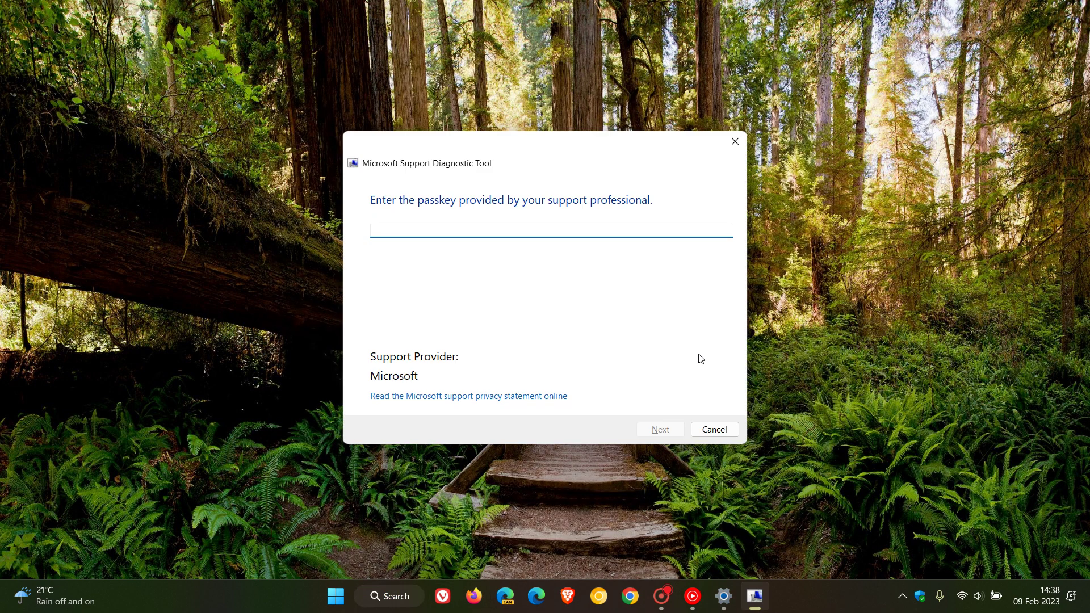
pyautogui.moveTo(700, 300)
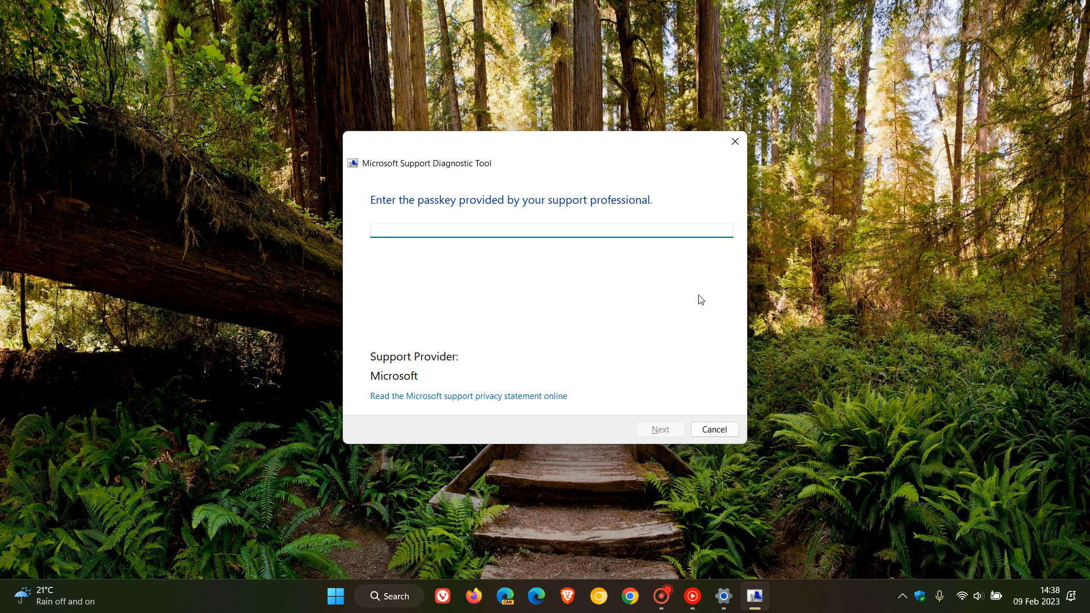
# Step: Focus the empty support passkey field, leaving it blank
pyautogui.click(550, 231)
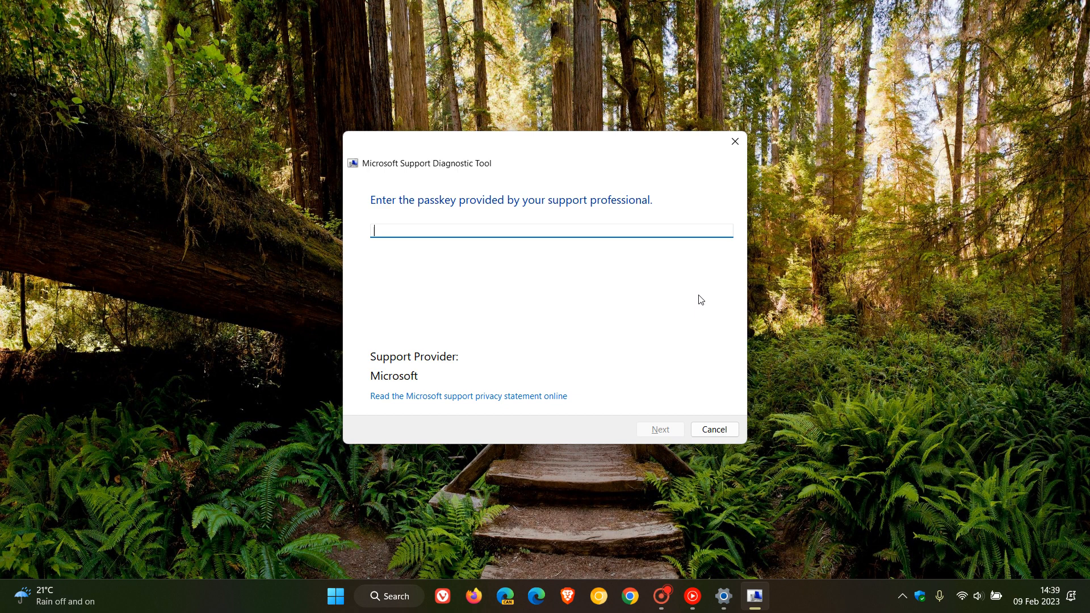
pyautogui.moveTo(628, 308)
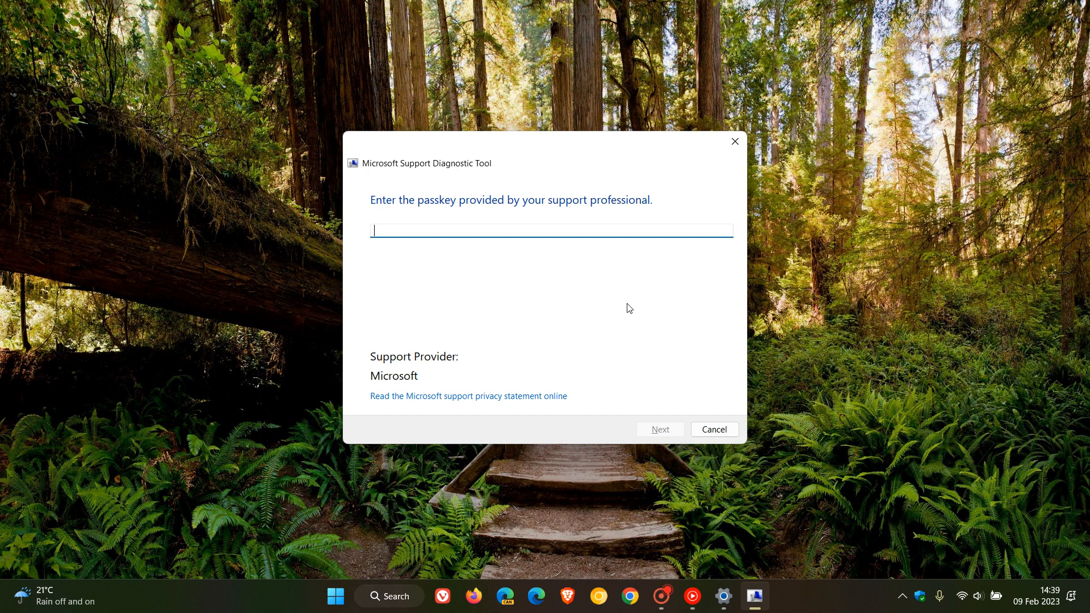
pyautogui.moveTo(646, 305)
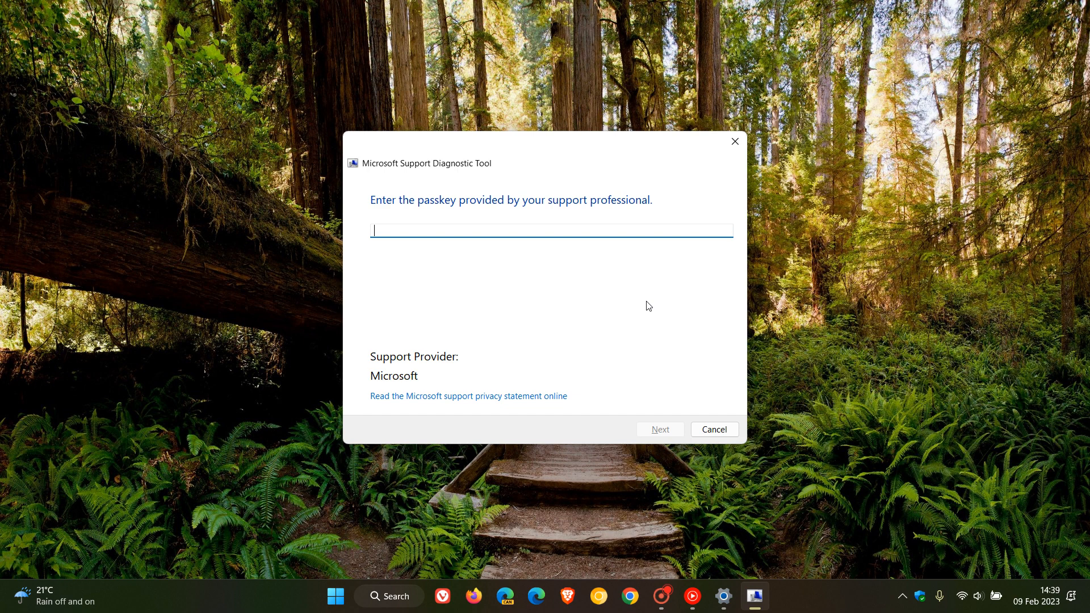
pyautogui.moveTo(624, 339)
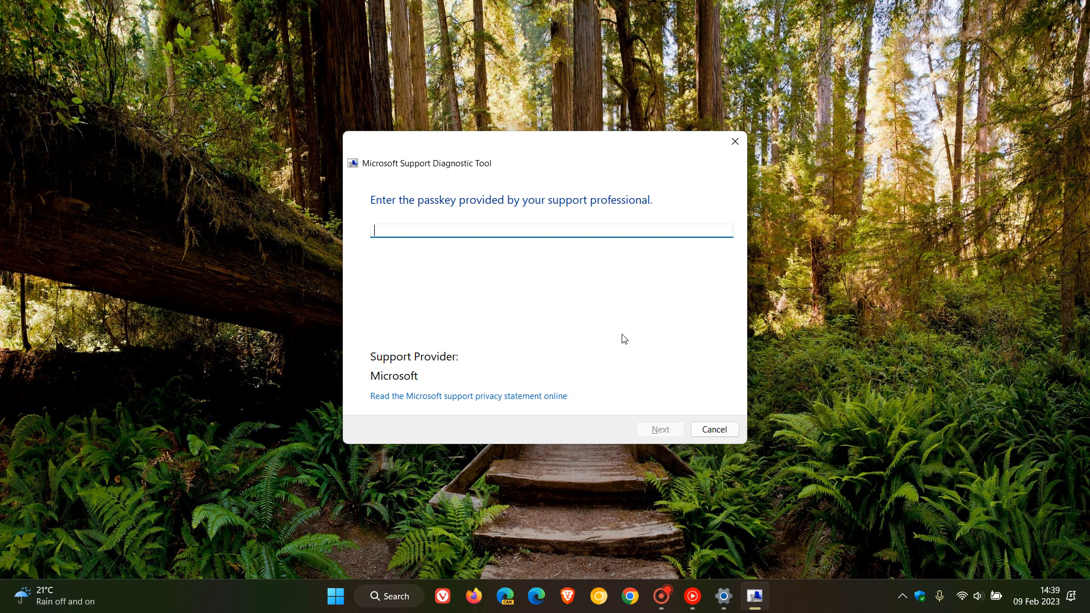
pyautogui.moveTo(638, 298)
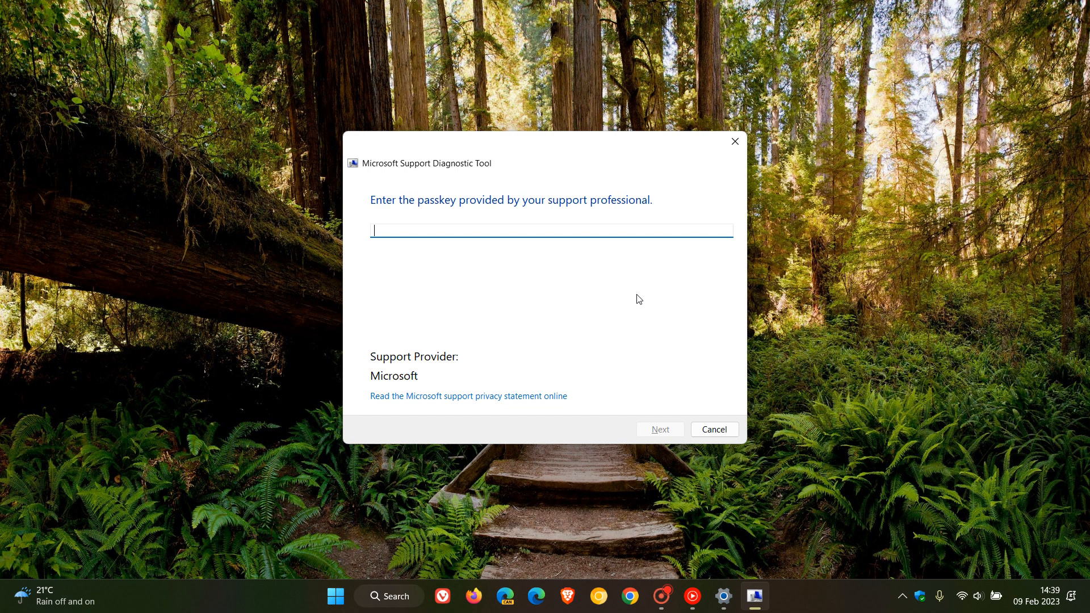
pyautogui.moveTo(652, 293)
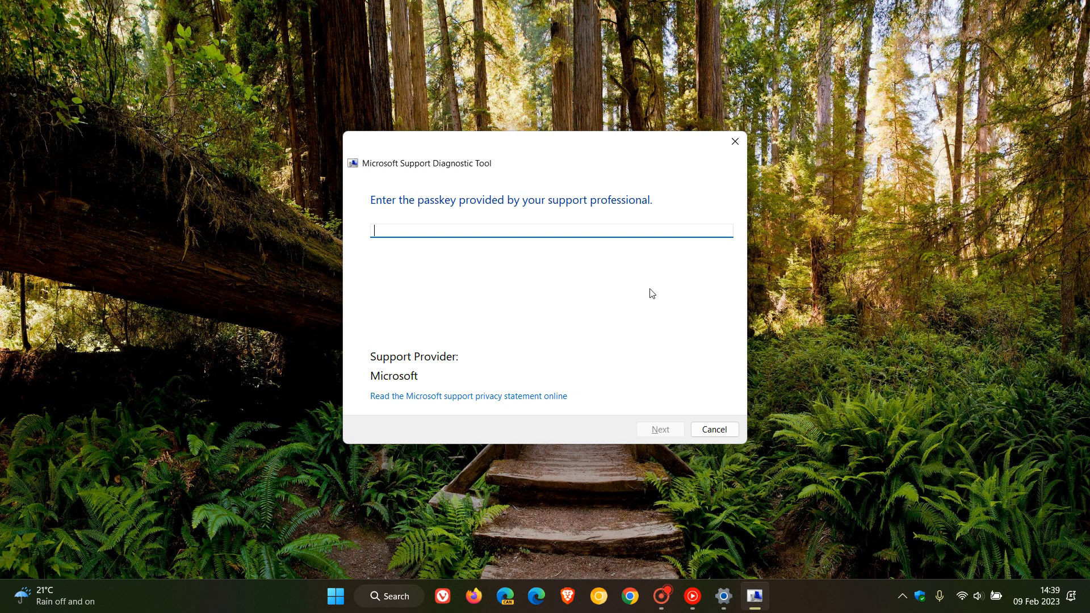
pyautogui.moveTo(613, 327)
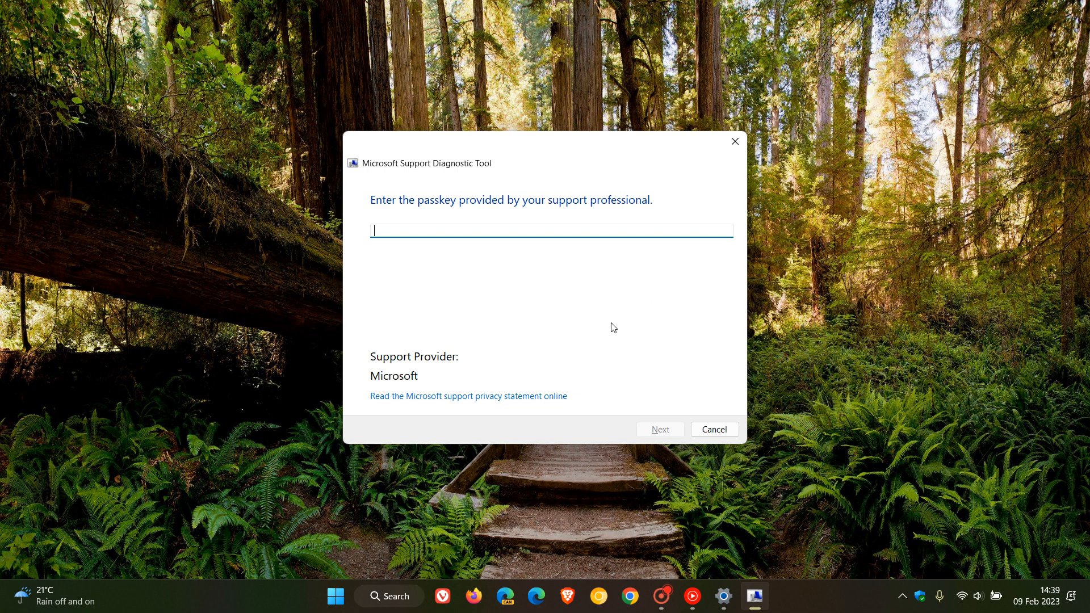
pyautogui.moveTo(648, 286)
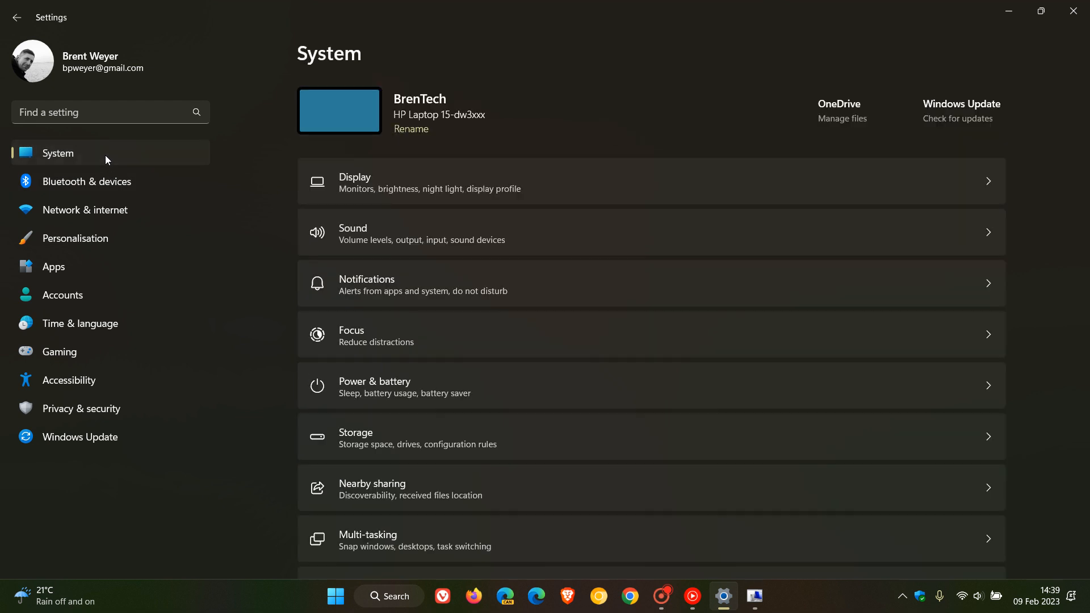
# Step: Scroll down through the Other trouble-shooters list in Windows Settings
pyautogui.scroll(-3)
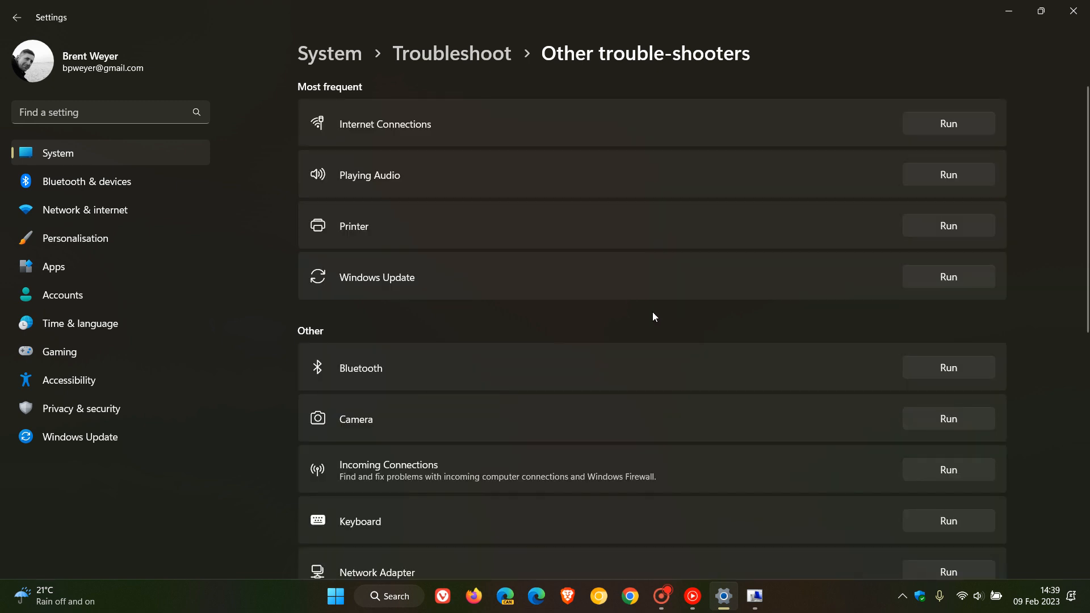
pyautogui.moveTo(764, 290)
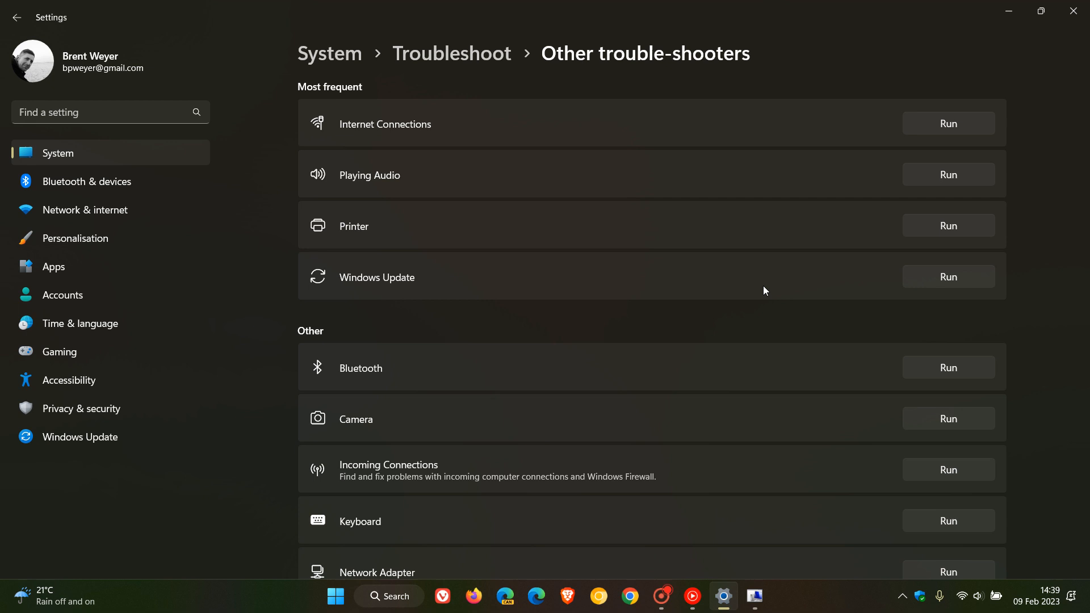
pyautogui.scroll(-3)
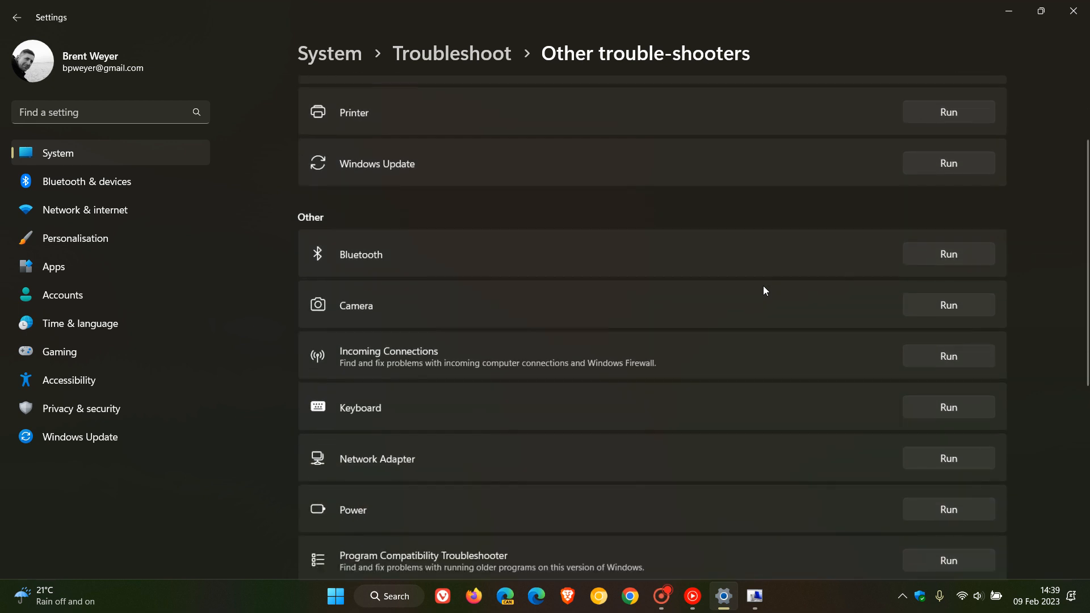
pyautogui.scroll(-3)
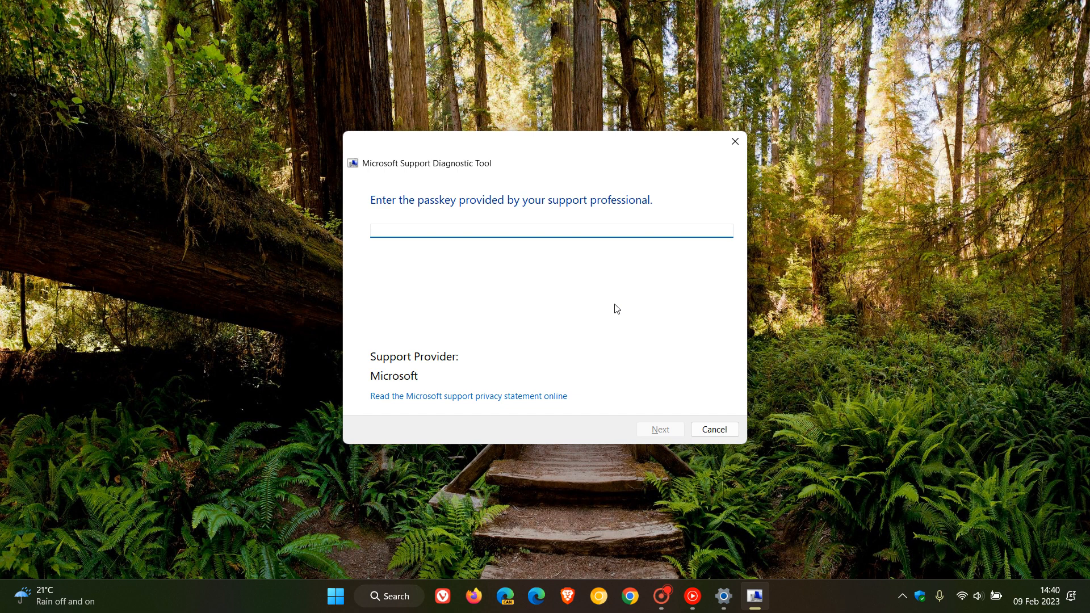
# Step: Leave the passkey box empty and bring up the Start menu from the taskbar
pyautogui.click(551, 230)
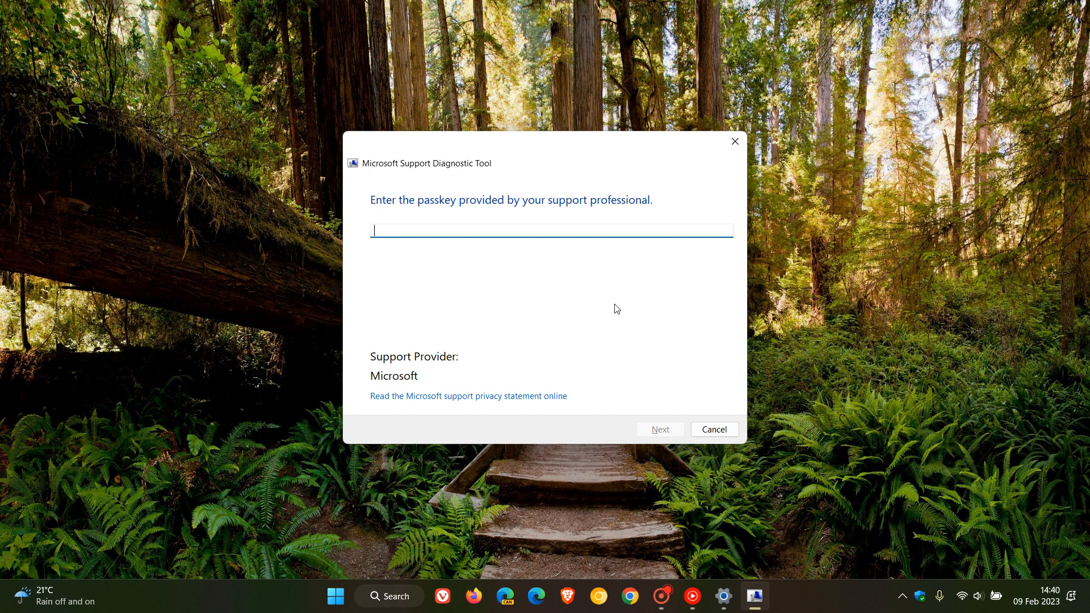
pyautogui.click(335, 595)
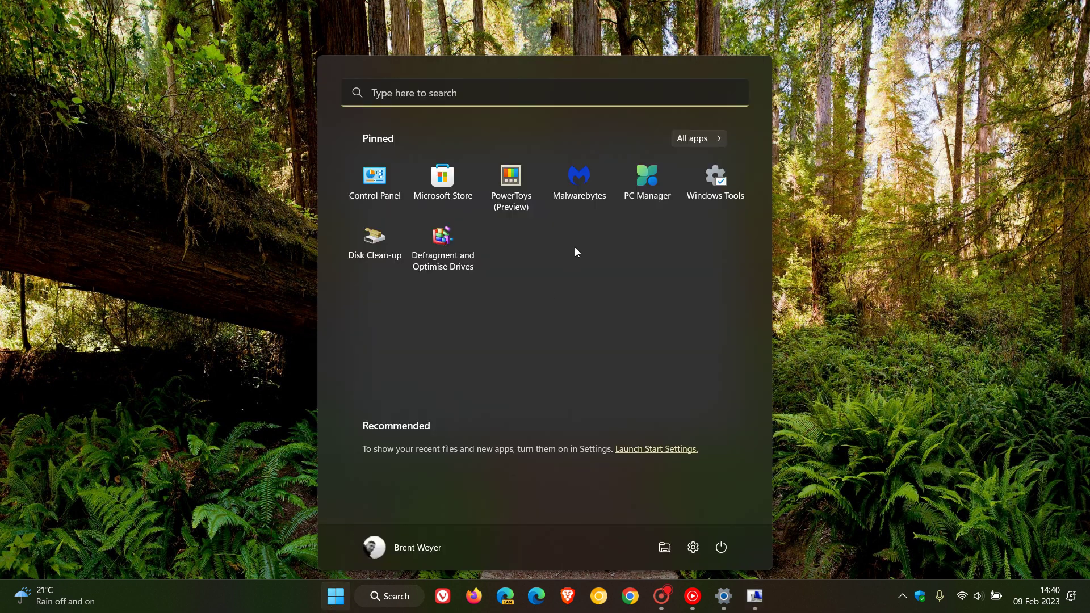
# Step: Launch Get Help, show its Common searches, then minimize the window
pyautogui.click(696, 138)
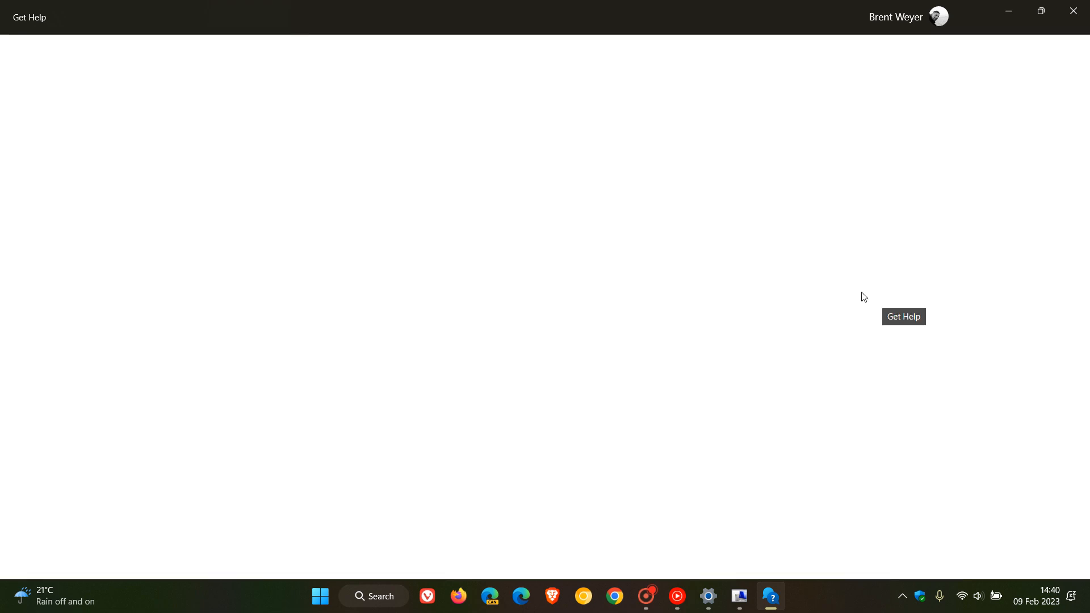
pyautogui.click(903, 317)
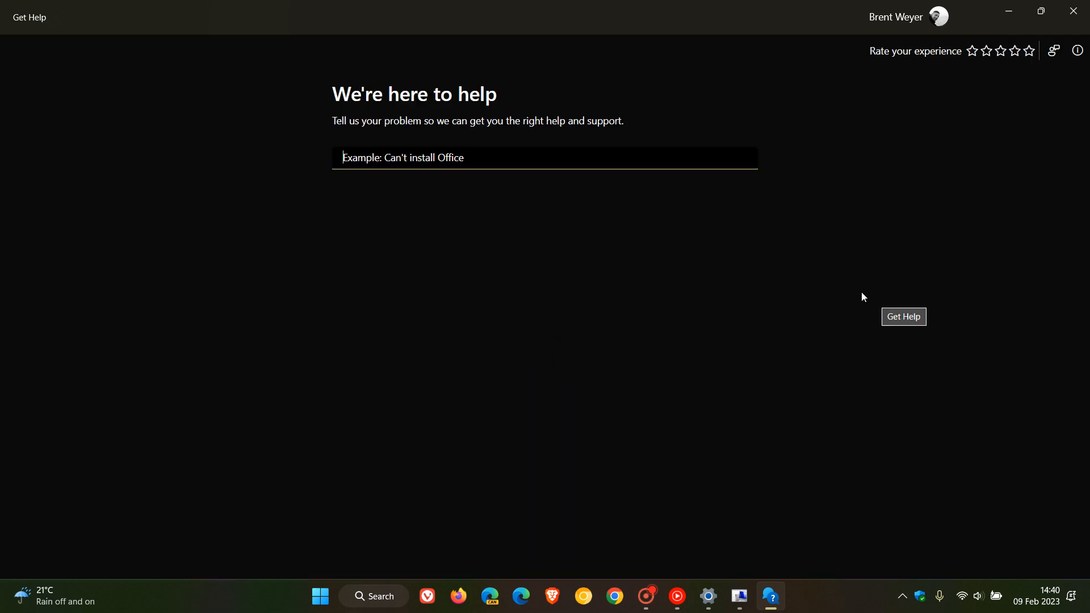
pyautogui.click(544, 157)
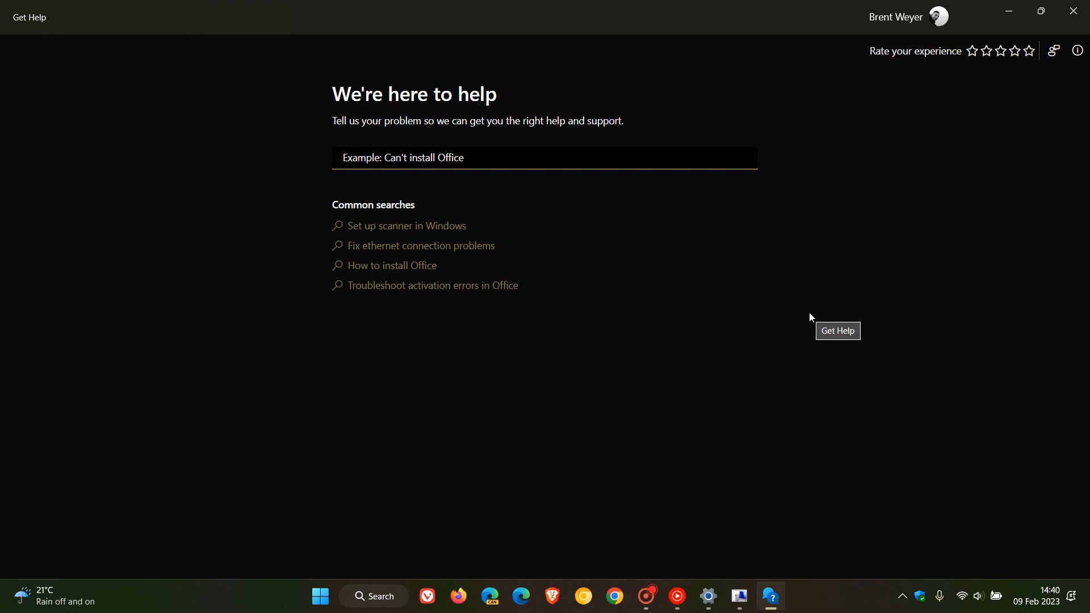
pyautogui.moveTo(802, 299)
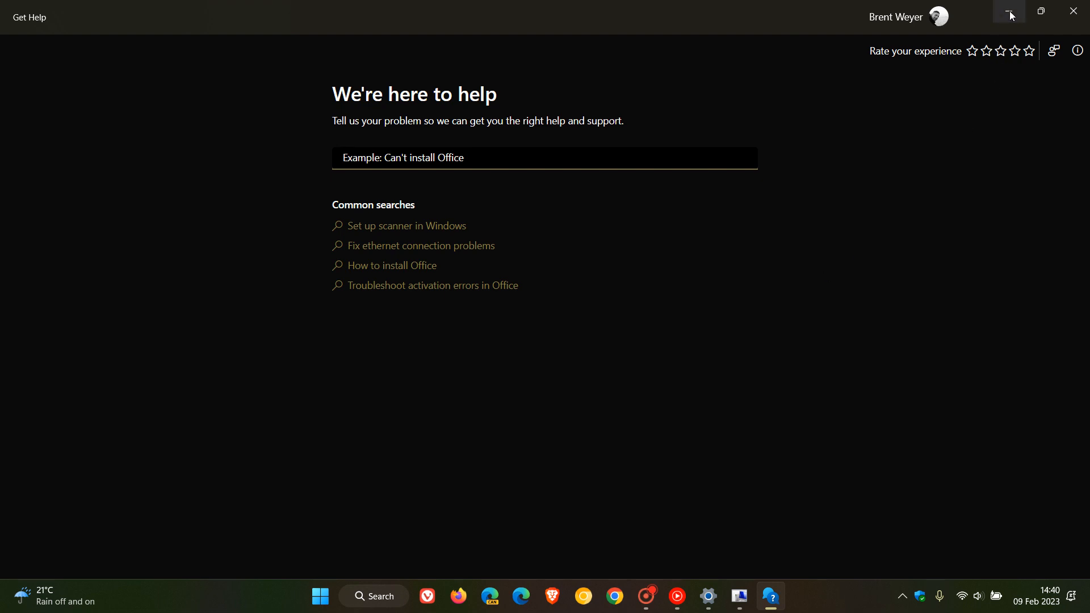
pyautogui.click(707, 596)
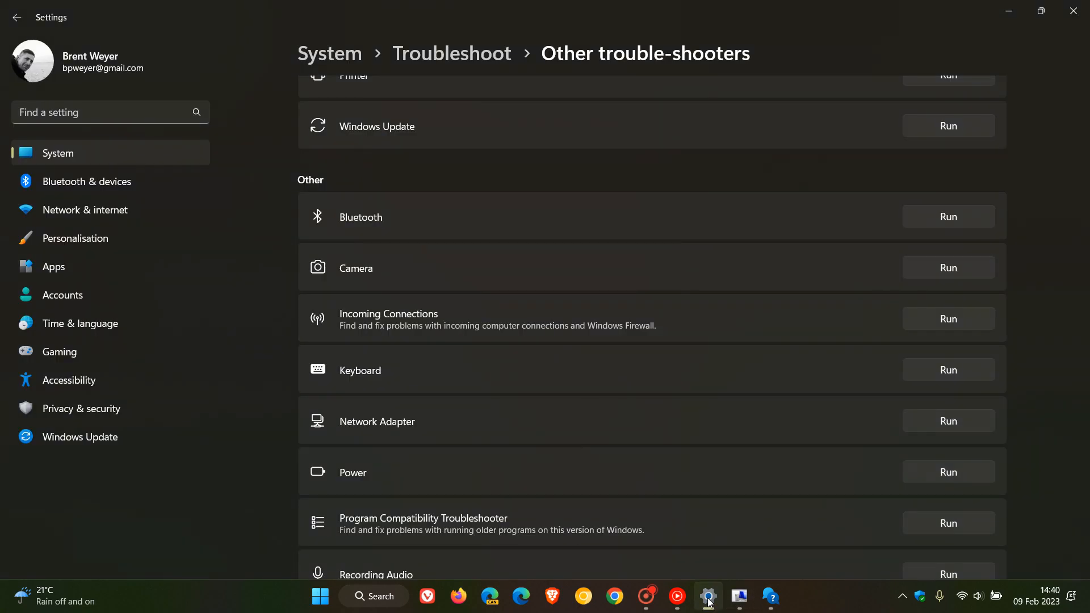
pyautogui.moveTo(762, 336)
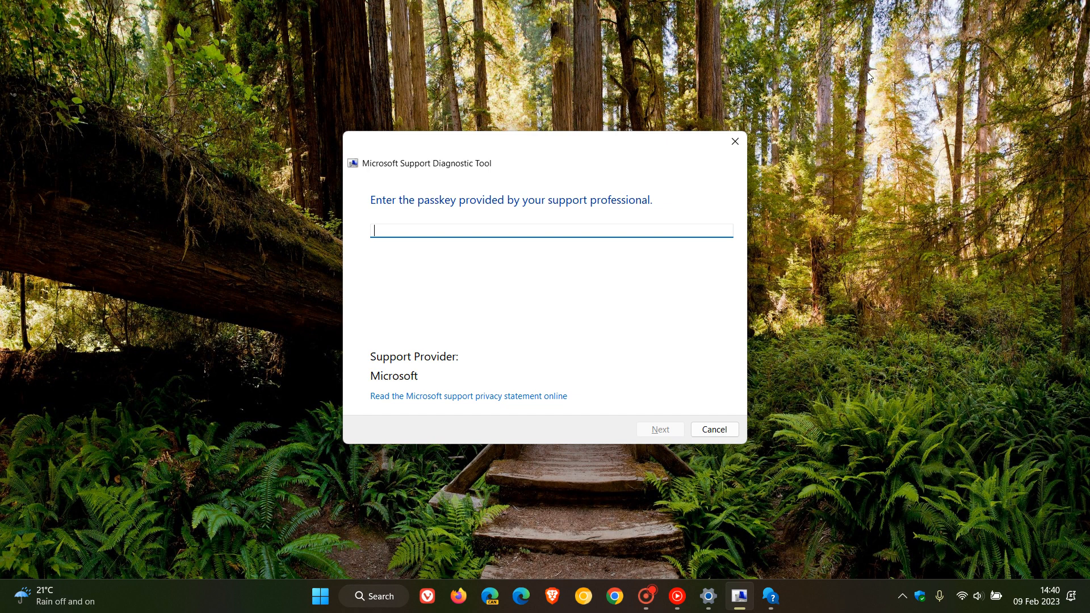
pyautogui.moveTo(668, 309)
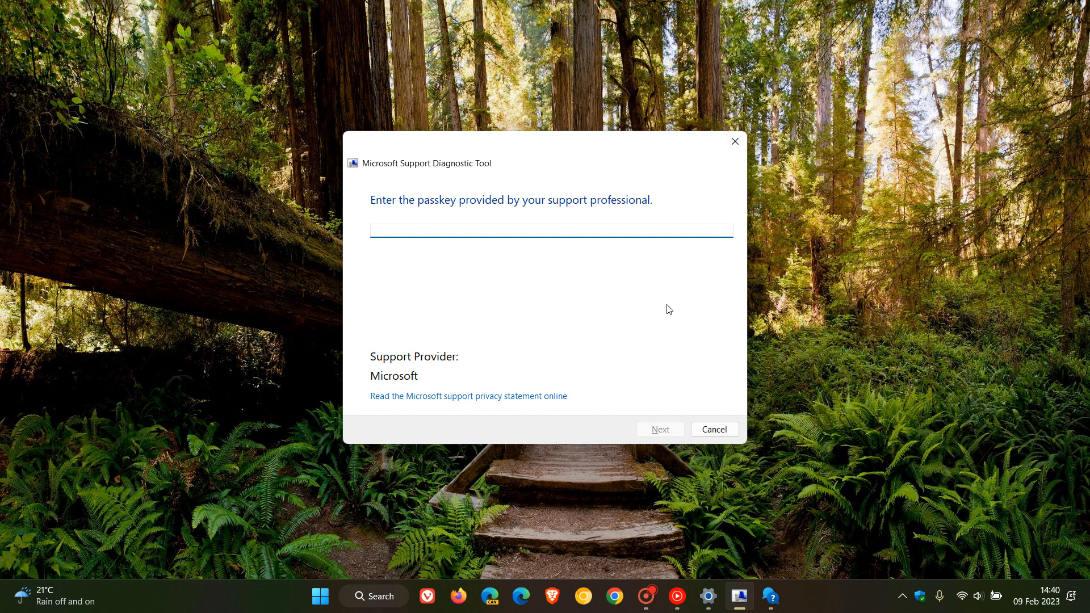
# Step: Leave the passkey field blank and close the diagnostic tool window to the desktop
pyautogui.click(551, 230)
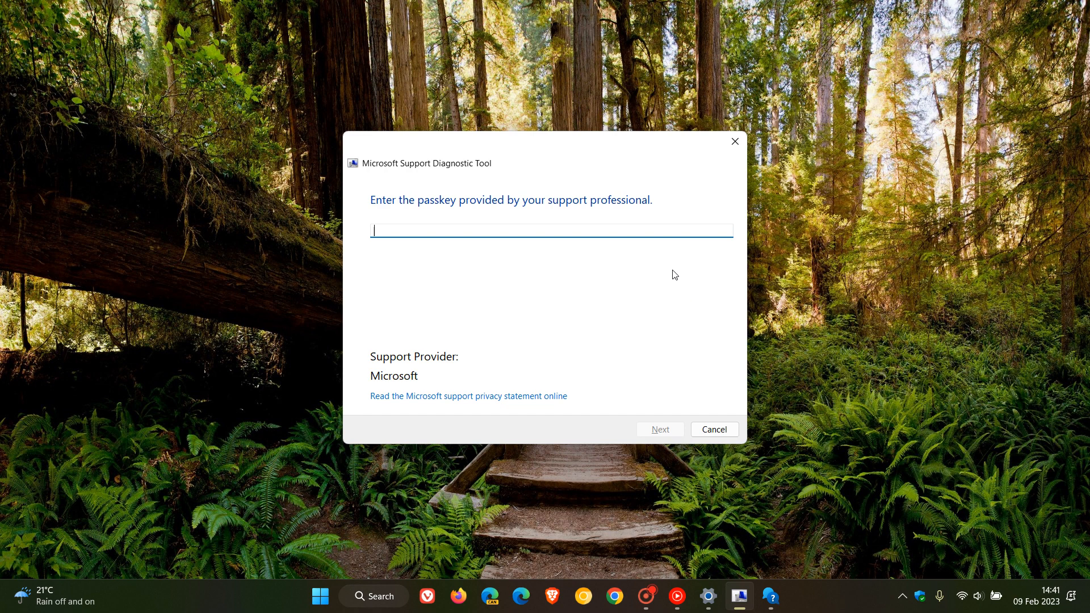
pyautogui.moveTo(701, 299)
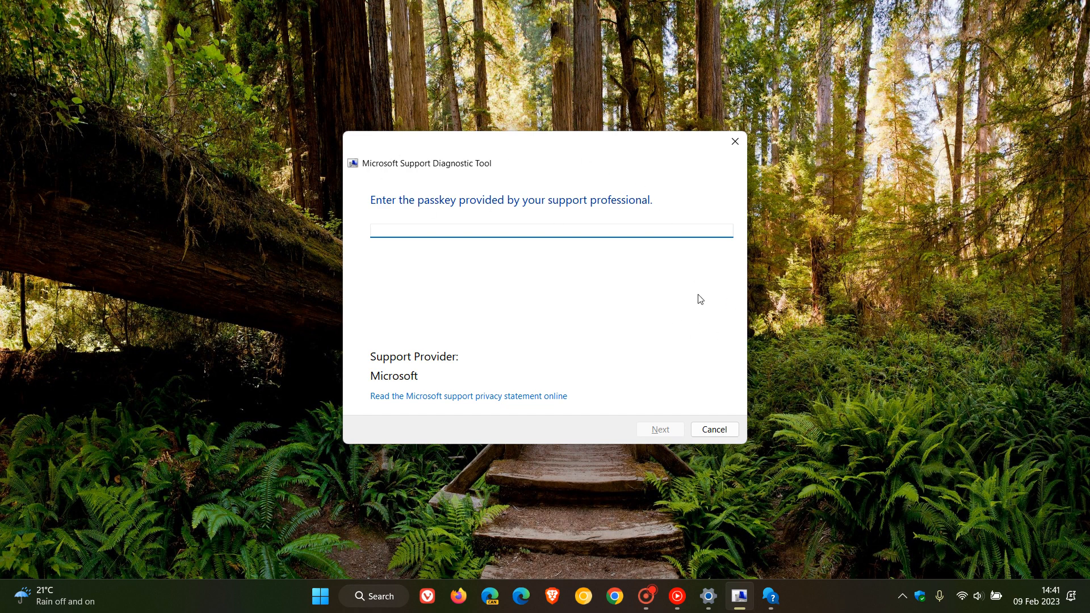
pyautogui.moveTo(676, 295)
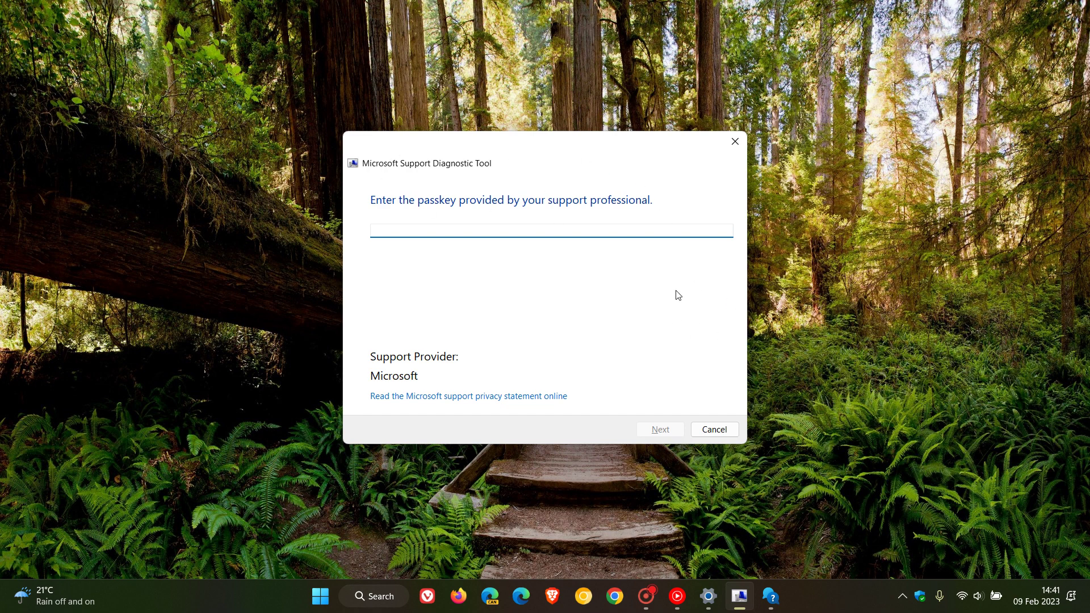
pyautogui.click(551, 230)
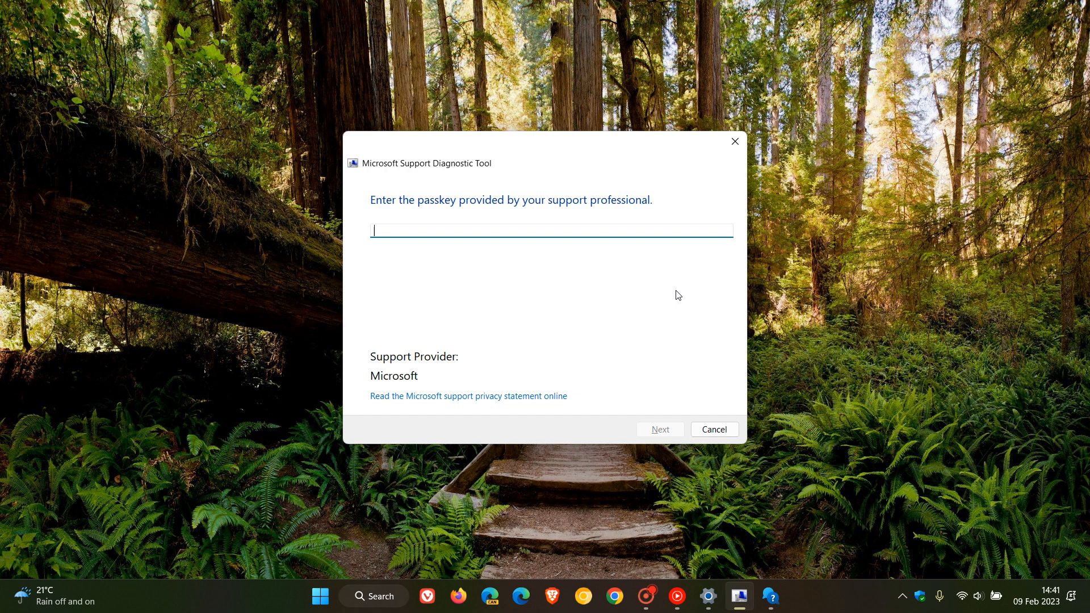
pyautogui.moveTo(654, 322)
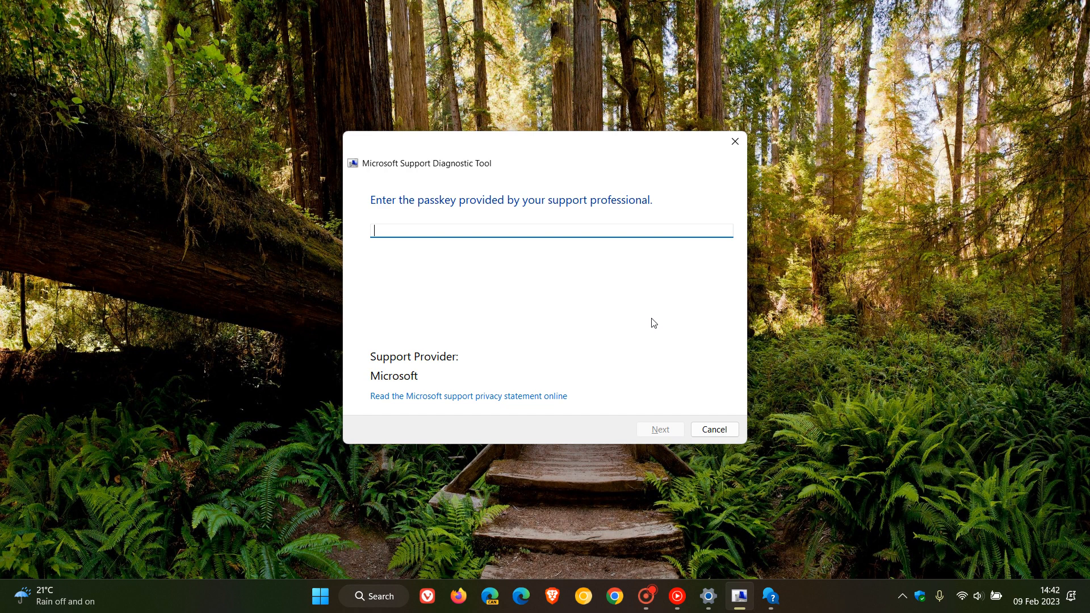
pyautogui.moveTo(666, 303)
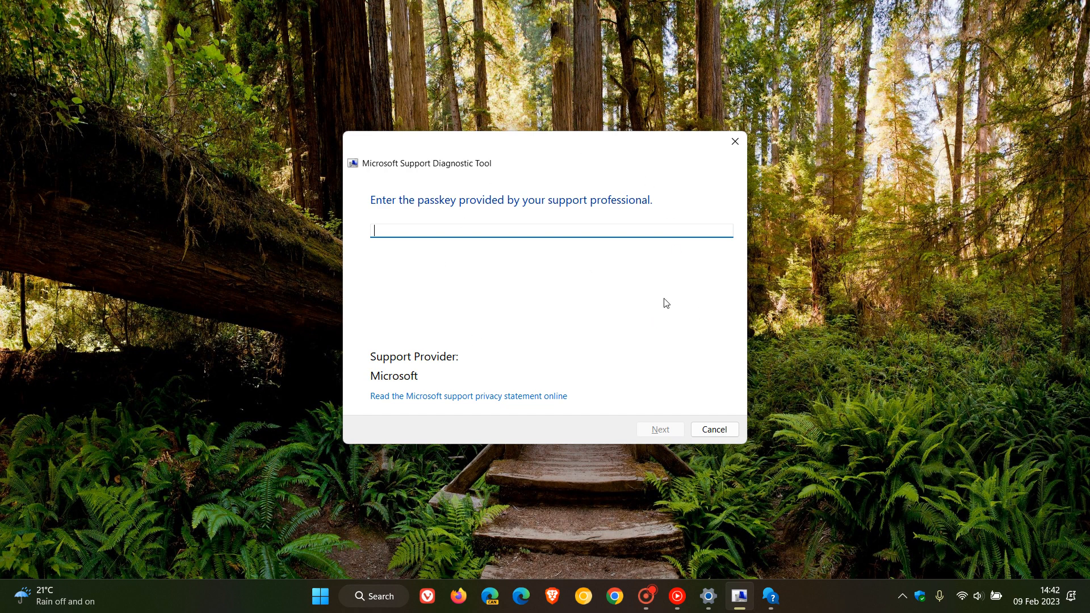
pyautogui.moveTo(549, 142)
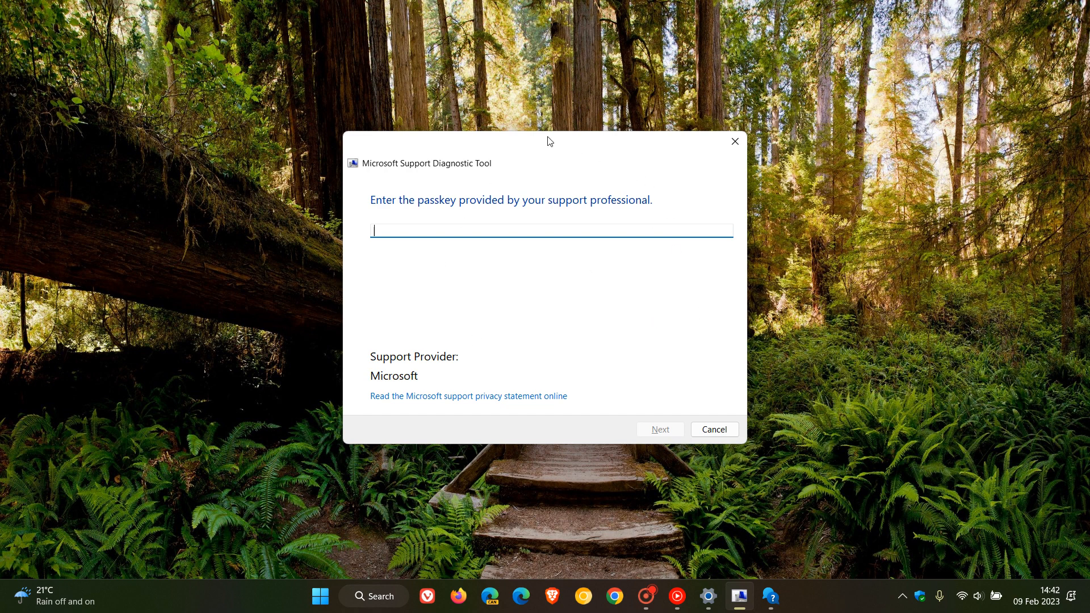
pyautogui.moveTo(664, 297)
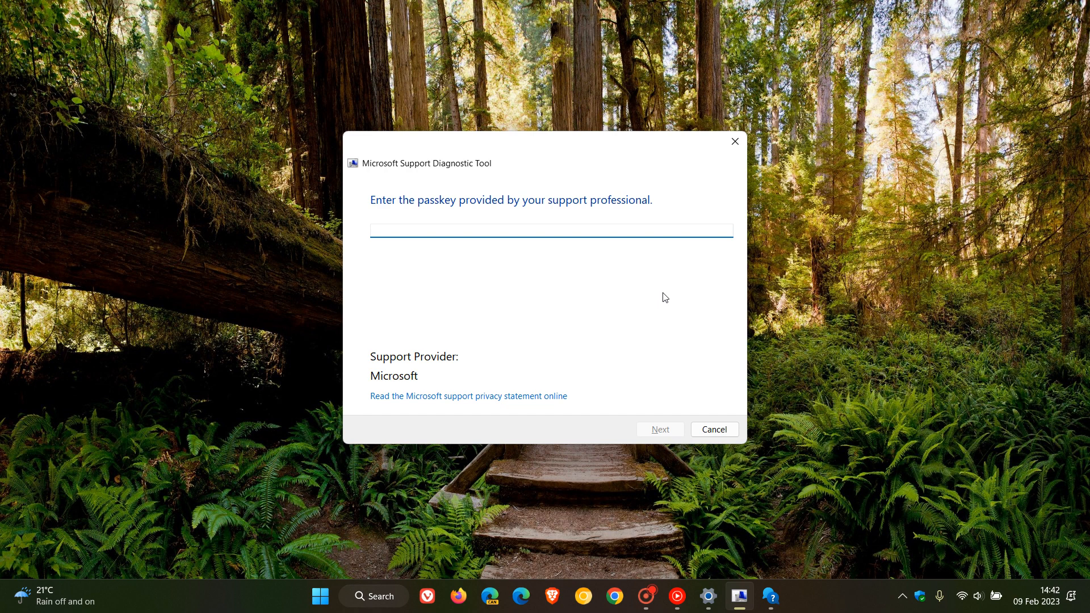
pyautogui.click(550, 231)
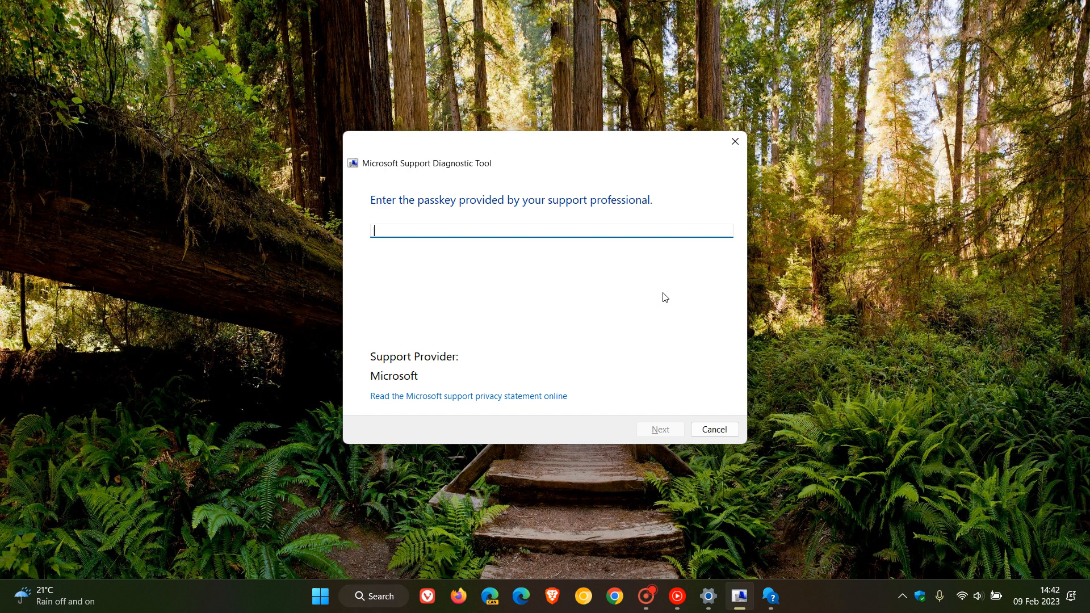
pyautogui.moveTo(668, 296)
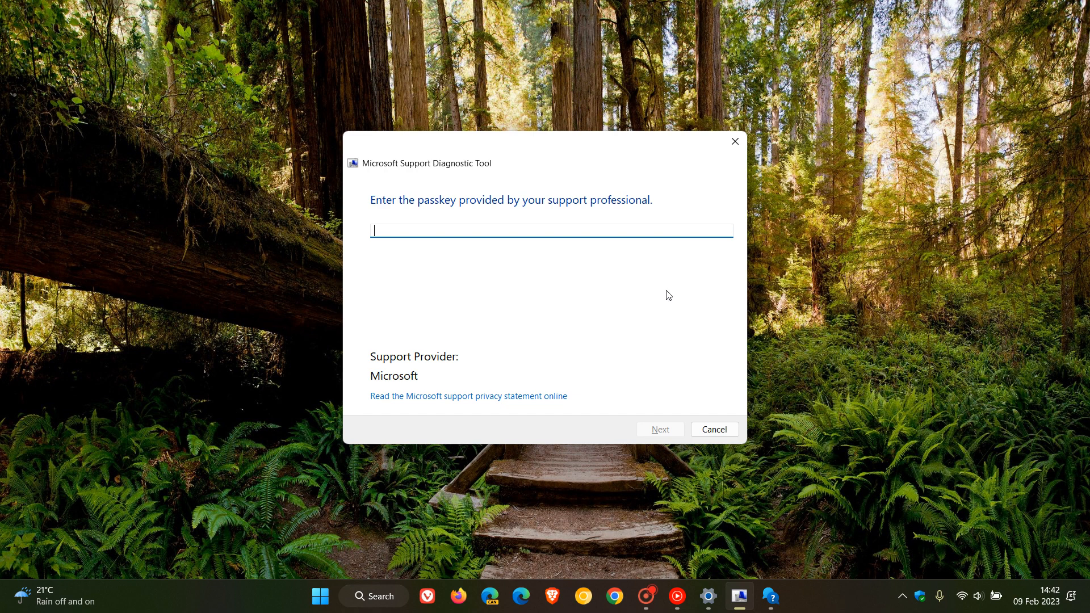
pyautogui.click(713, 429)
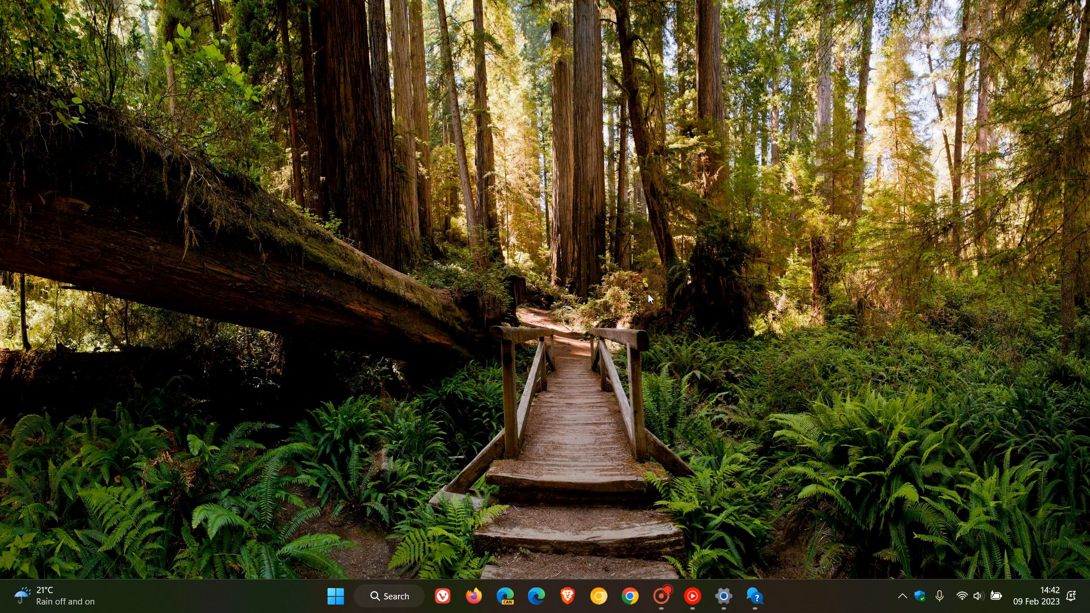
pyautogui.moveTo(680, 261)
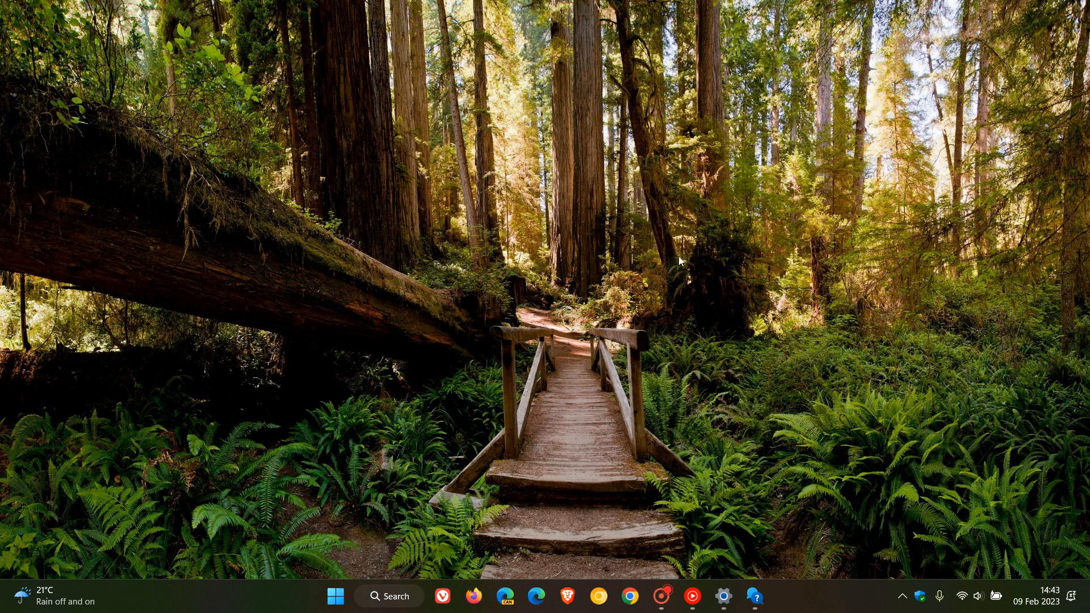